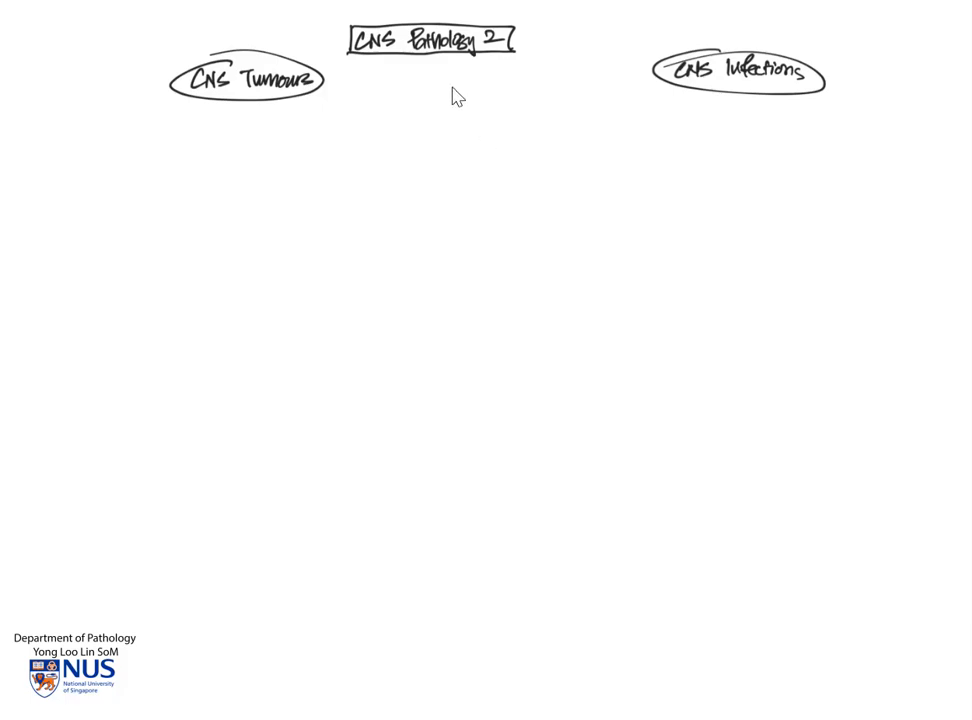
pyautogui.moveTo(448, 74)
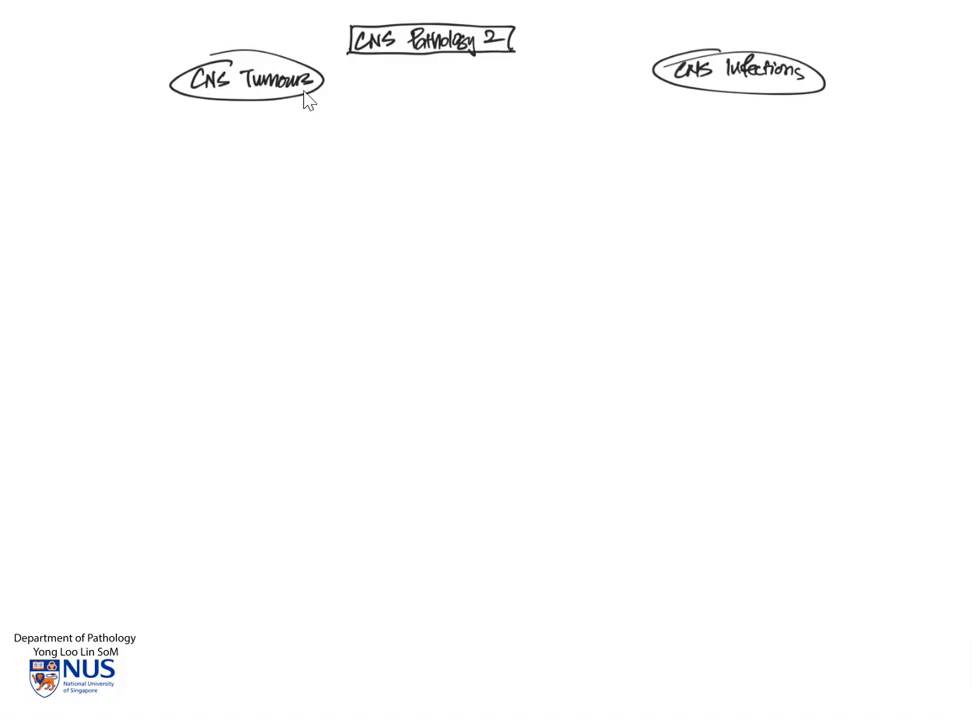
pyautogui.moveTo(388, 140)
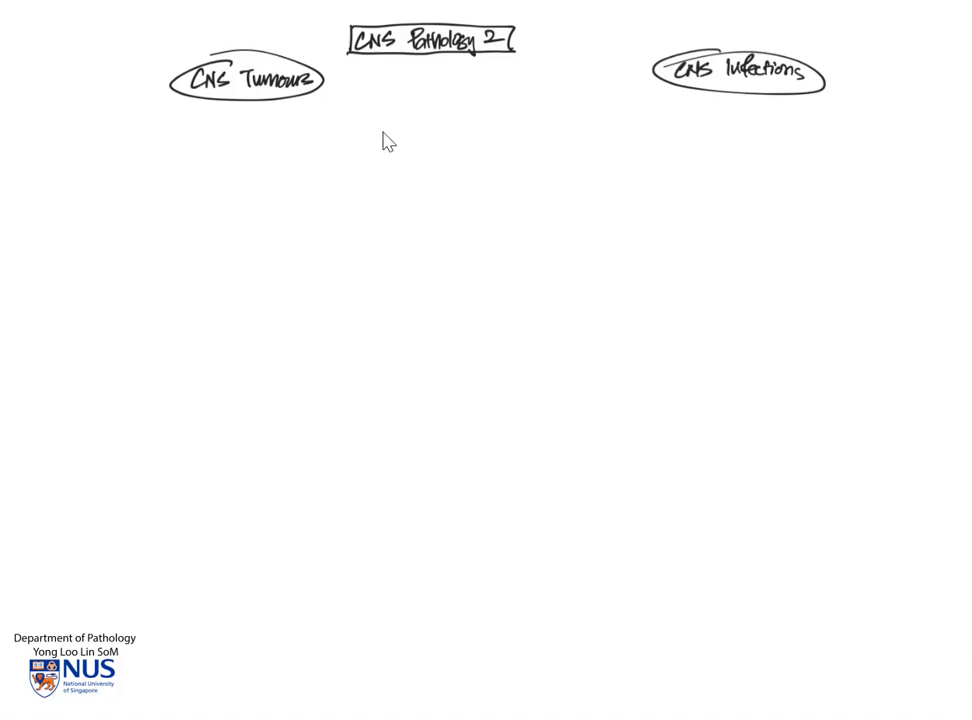
pyautogui.moveTo(212, 486)
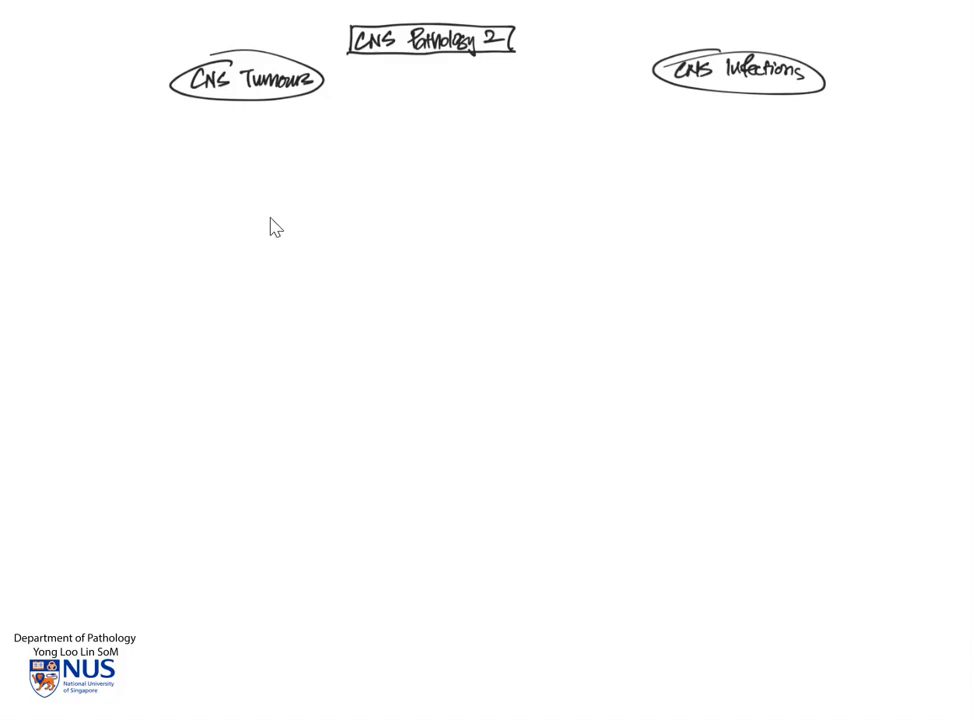
pyautogui.moveTo(140, 168)
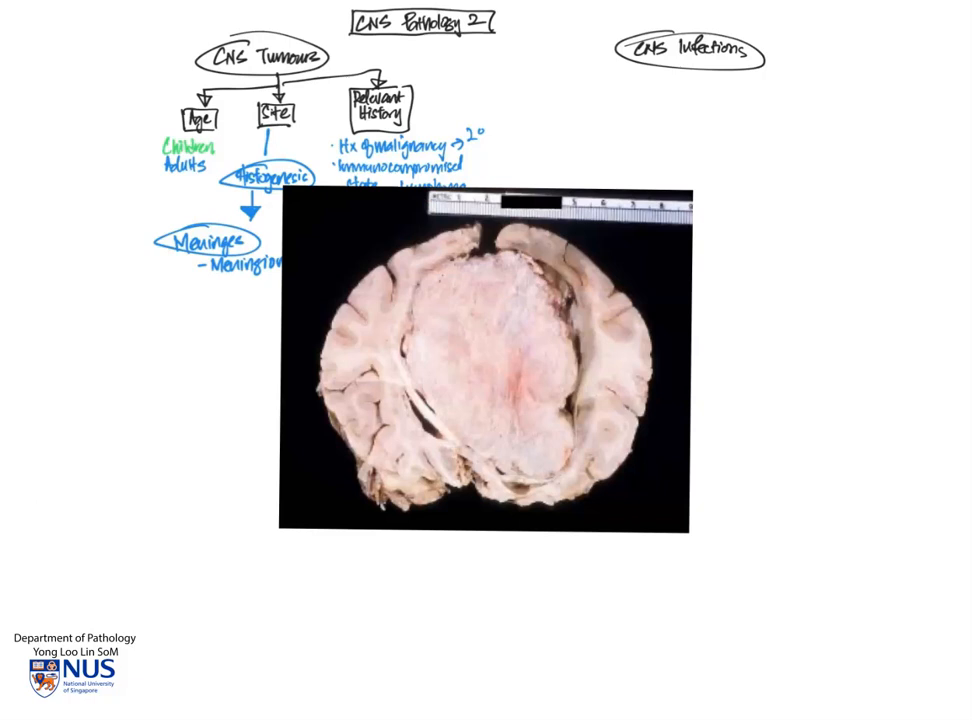
pyautogui.moveTo(570, 308)
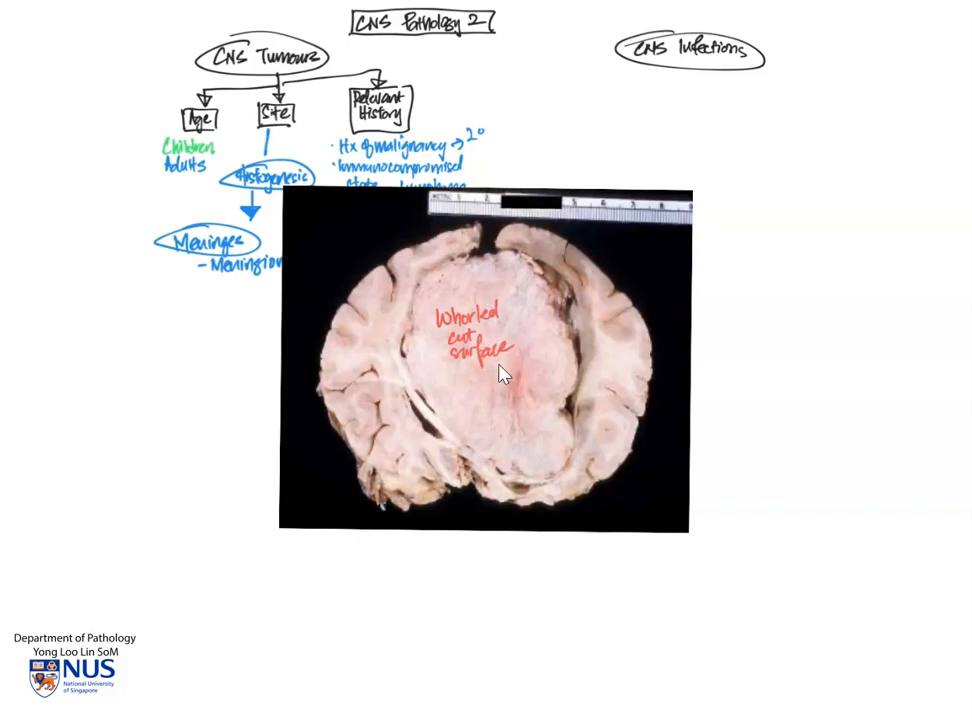
pyautogui.moveTo(372, 356)
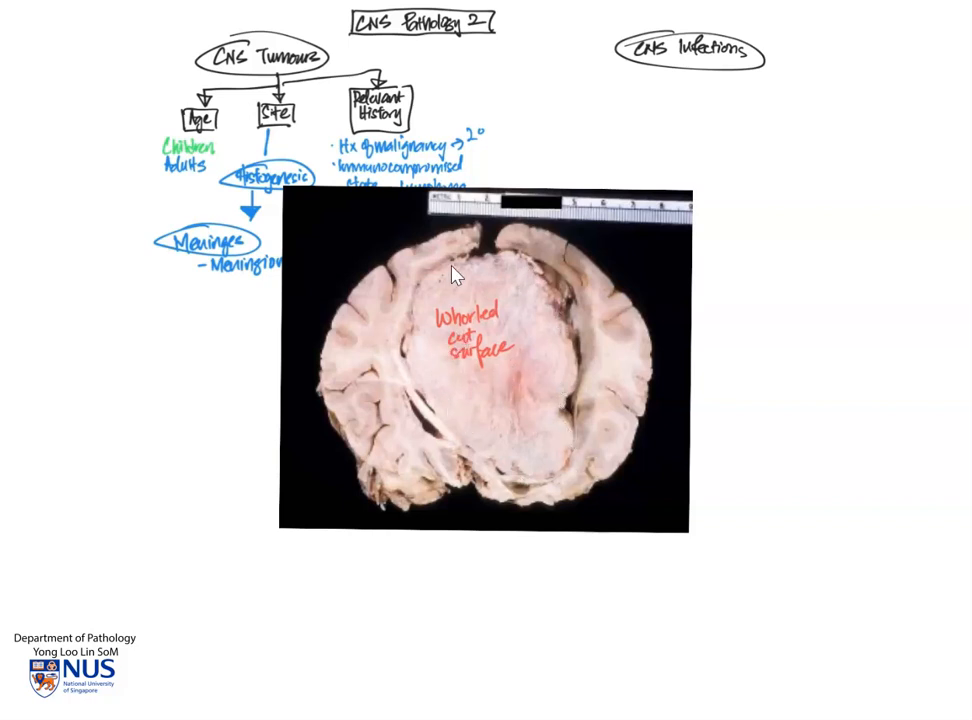
pyautogui.moveTo(100, 636)
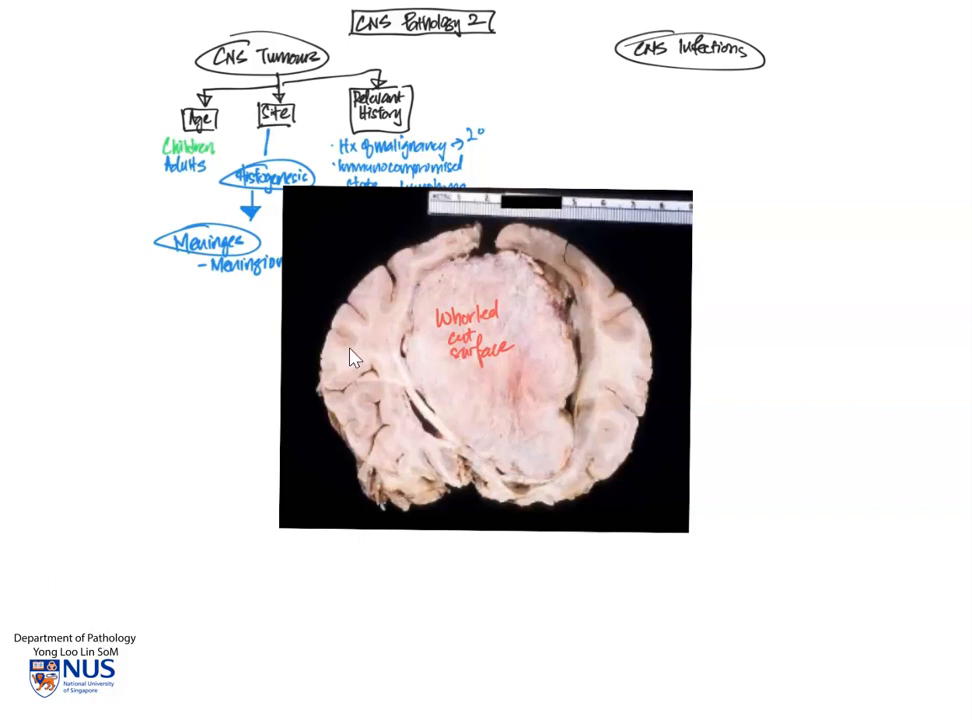
pyautogui.moveTo(462, 352)
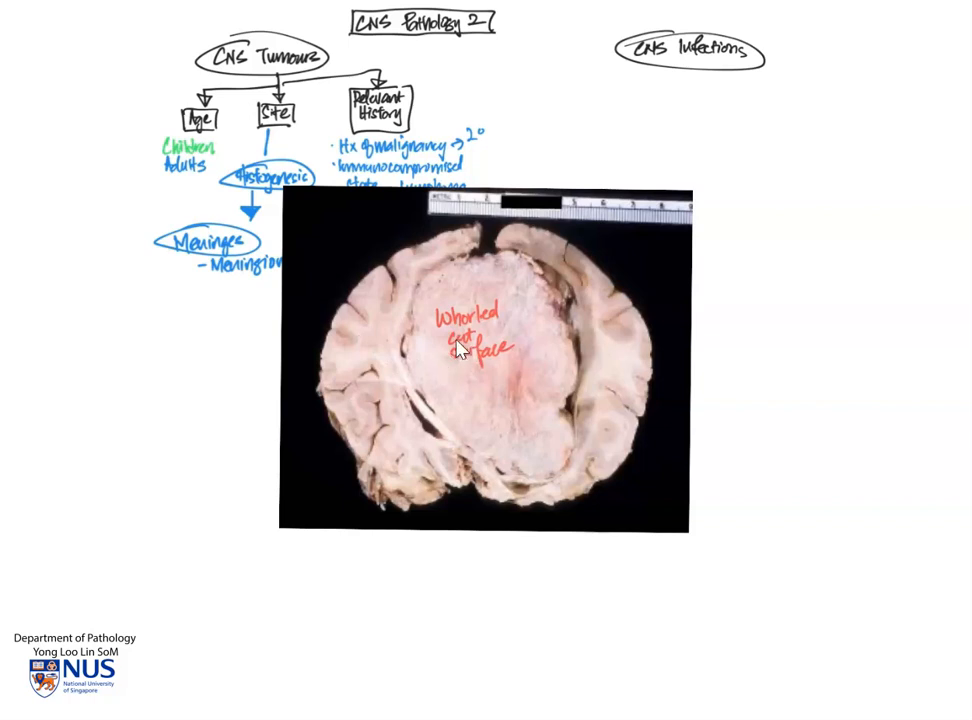
pyautogui.moveTo(42, 504)
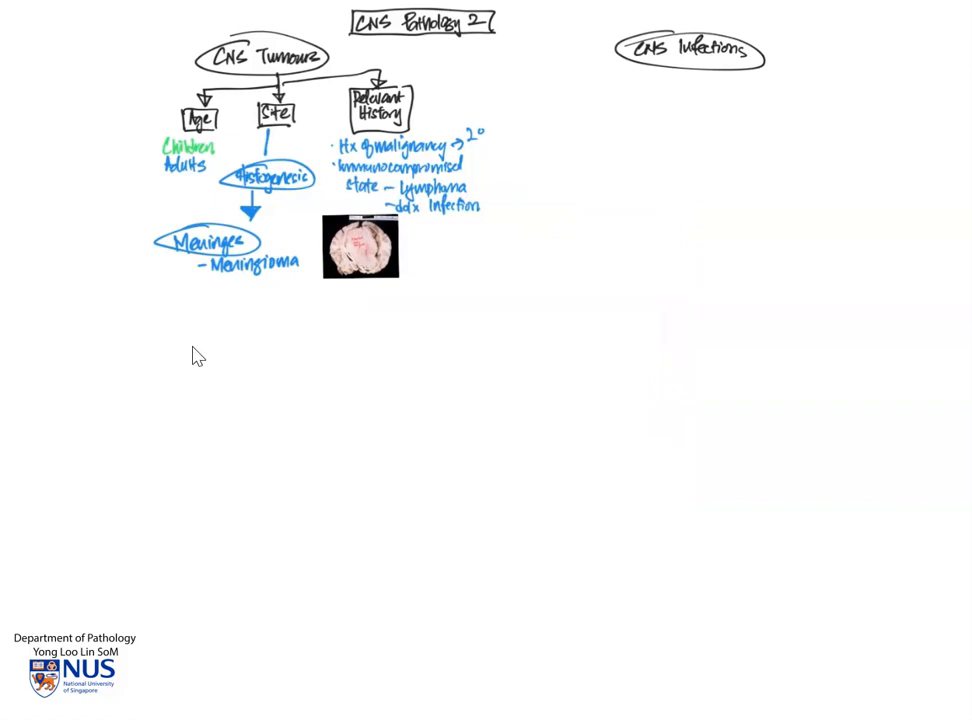
pyautogui.moveTo(268, 330)
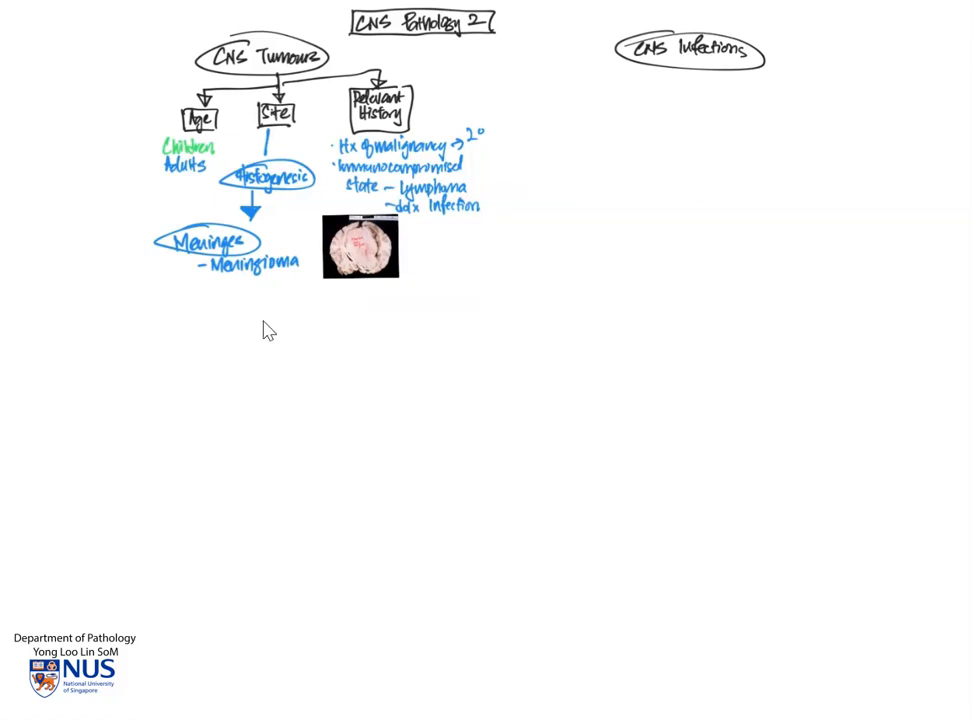